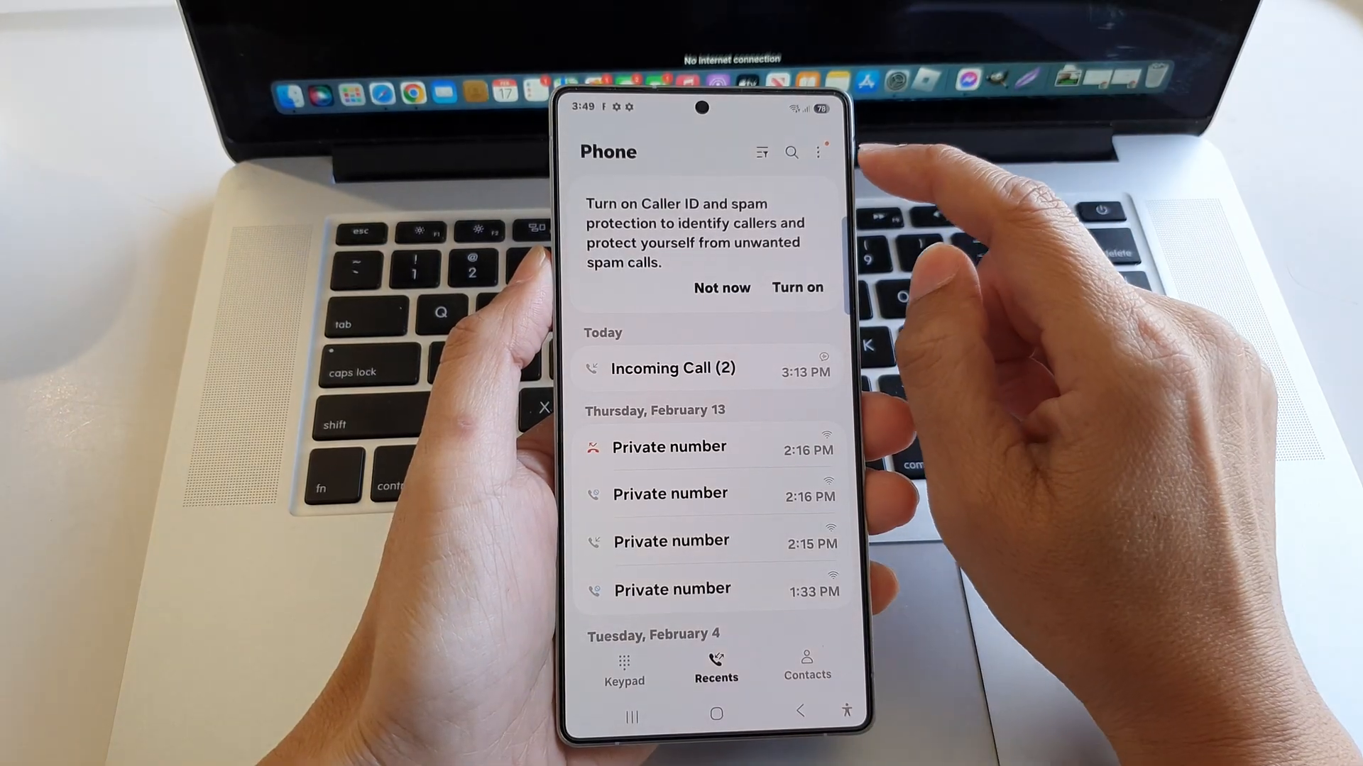
# Step: Go to Settings > Text call > Quick responses from the call log's more-options menu
pyautogui.click(823, 152)
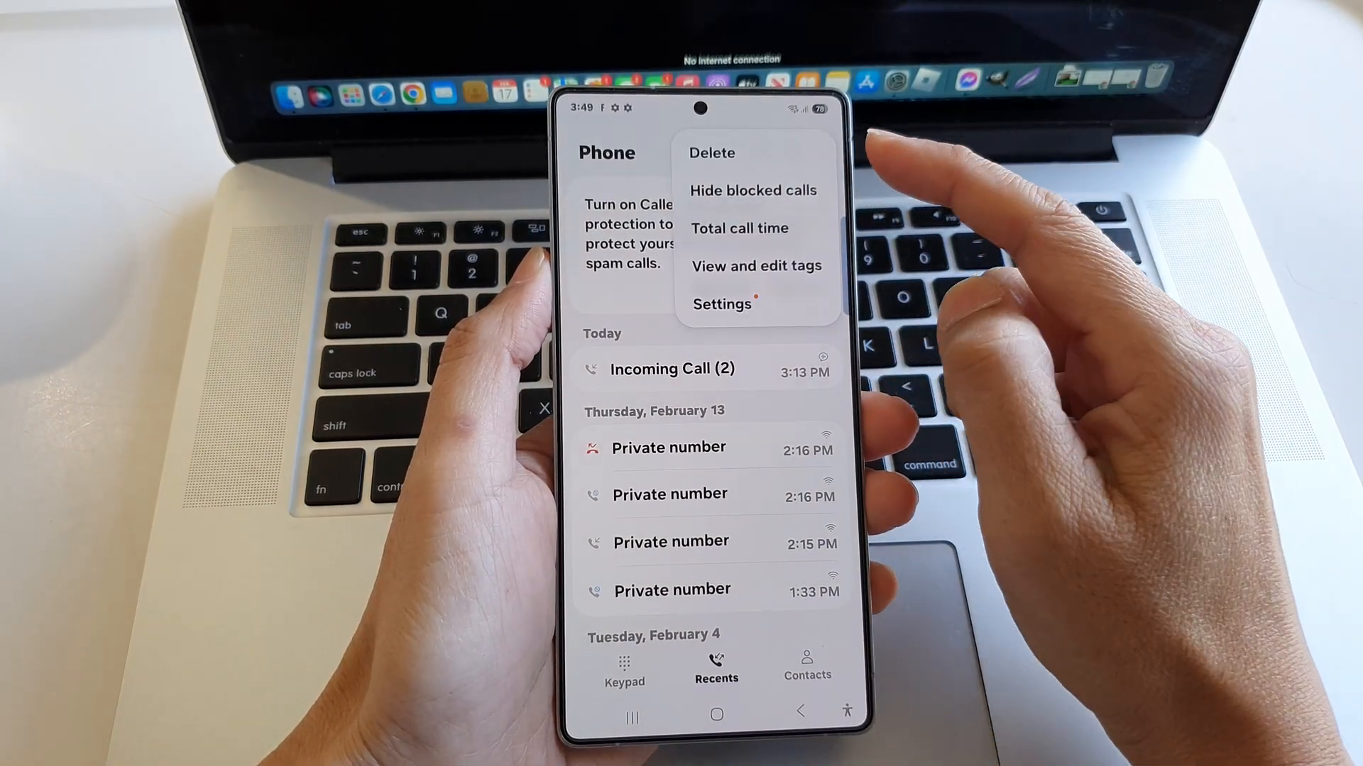
pyautogui.moveTo(913, 348)
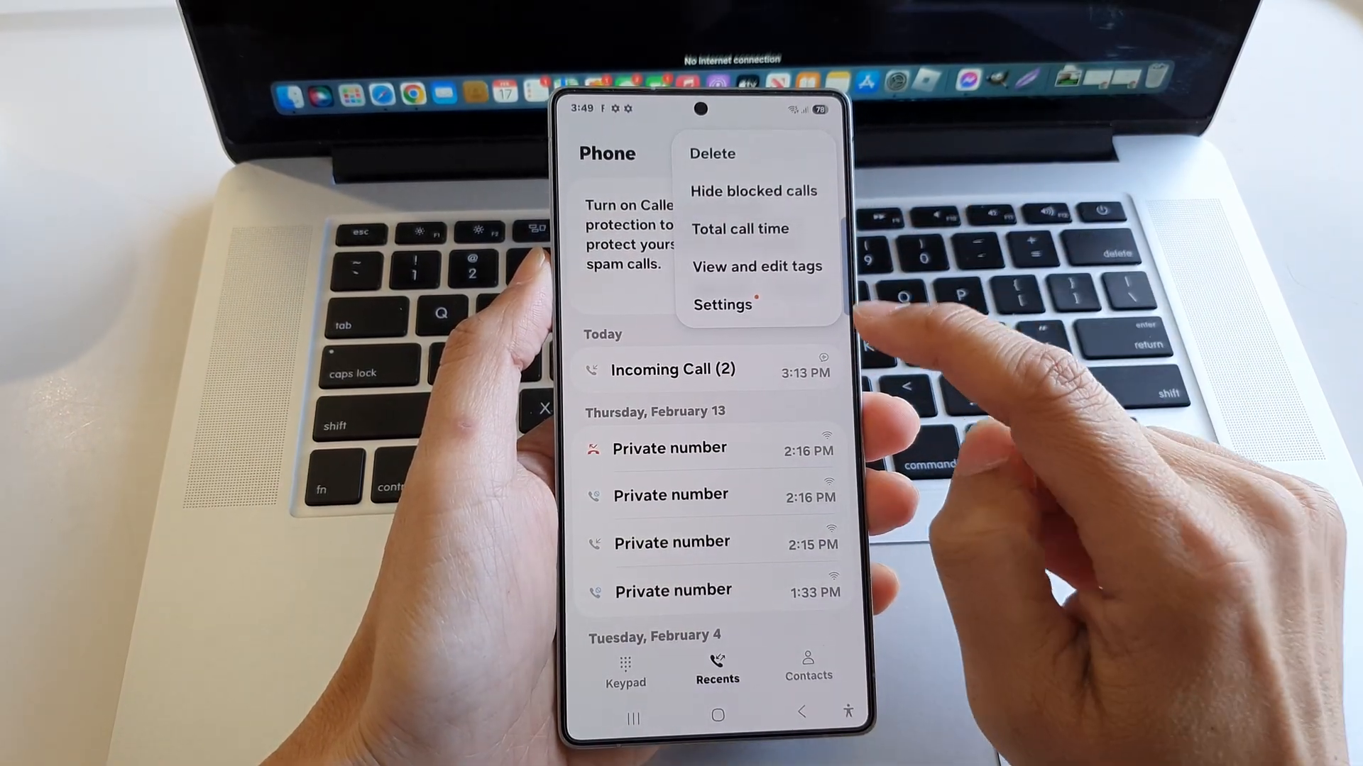
pyautogui.click(721, 304)
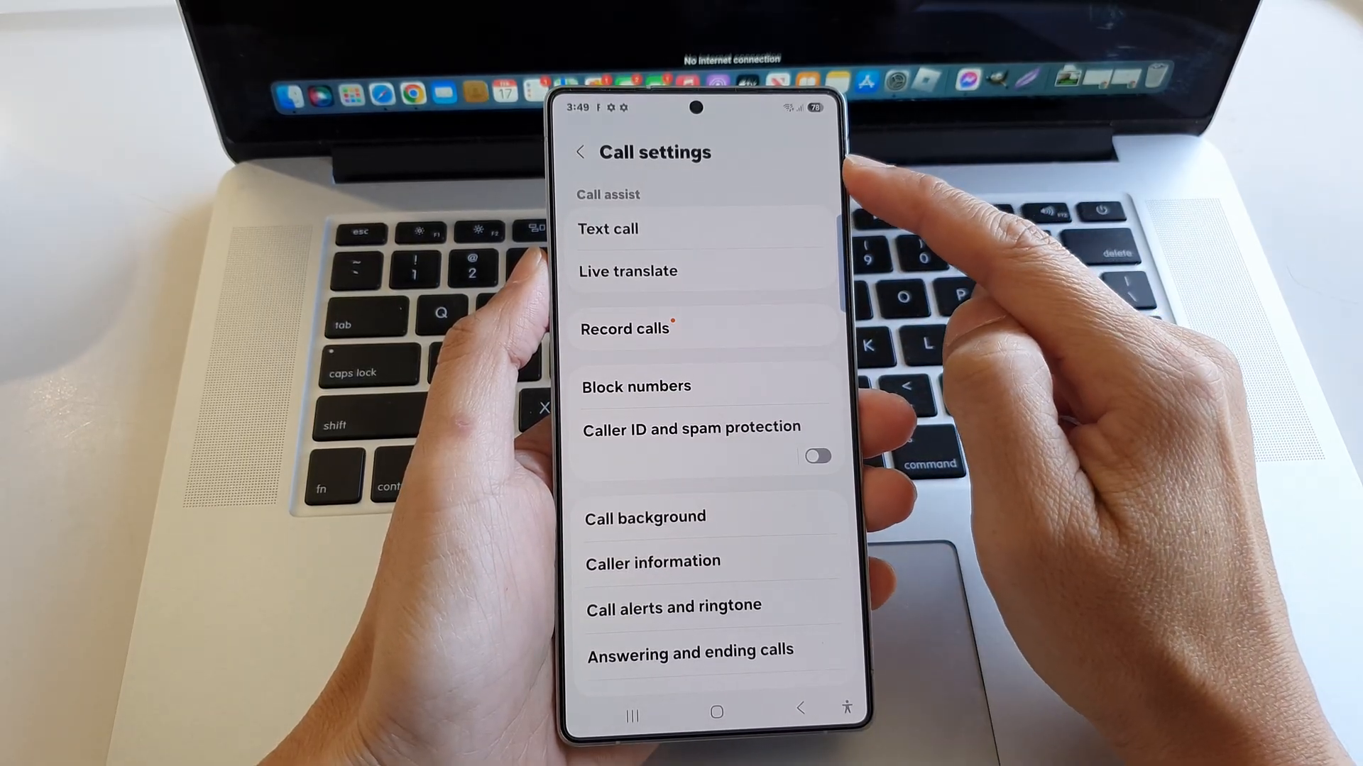
pyautogui.click(608, 228)
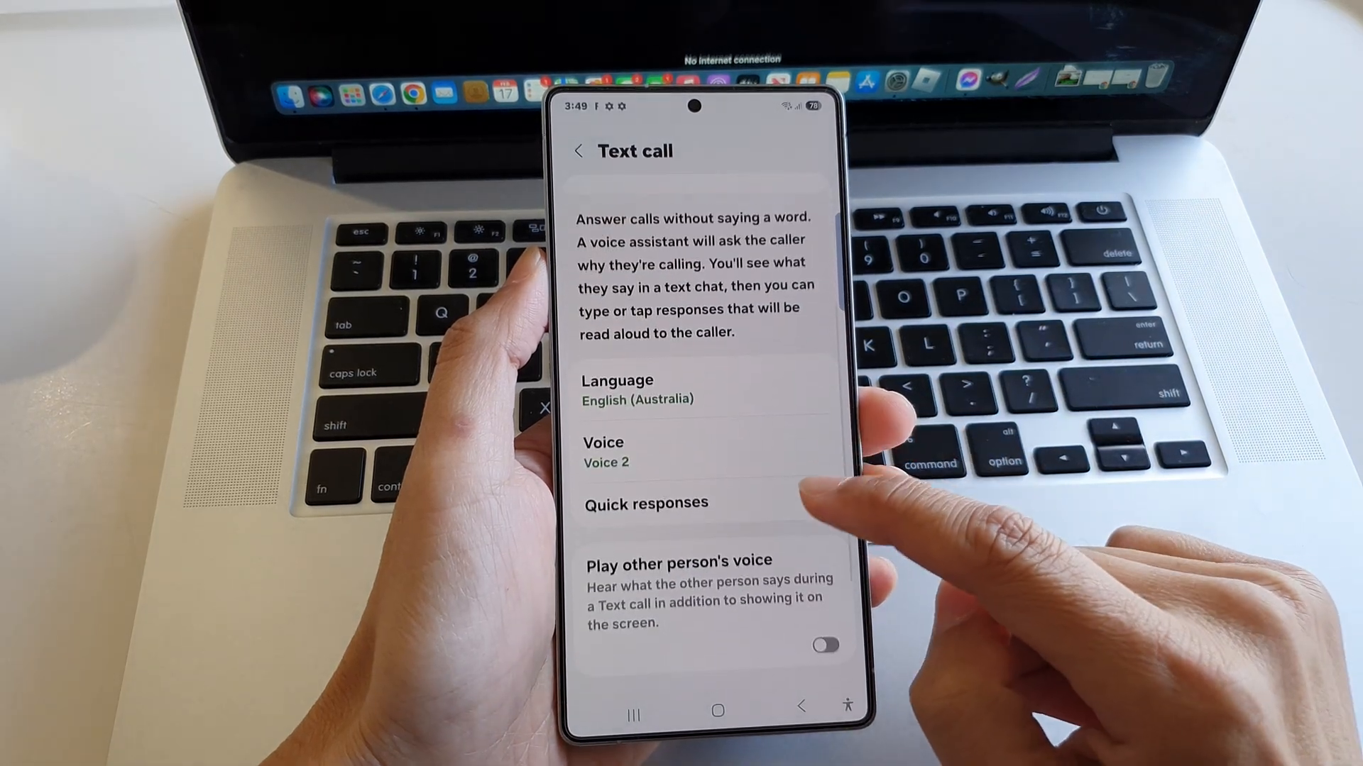
pyautogui.scroll(-3)
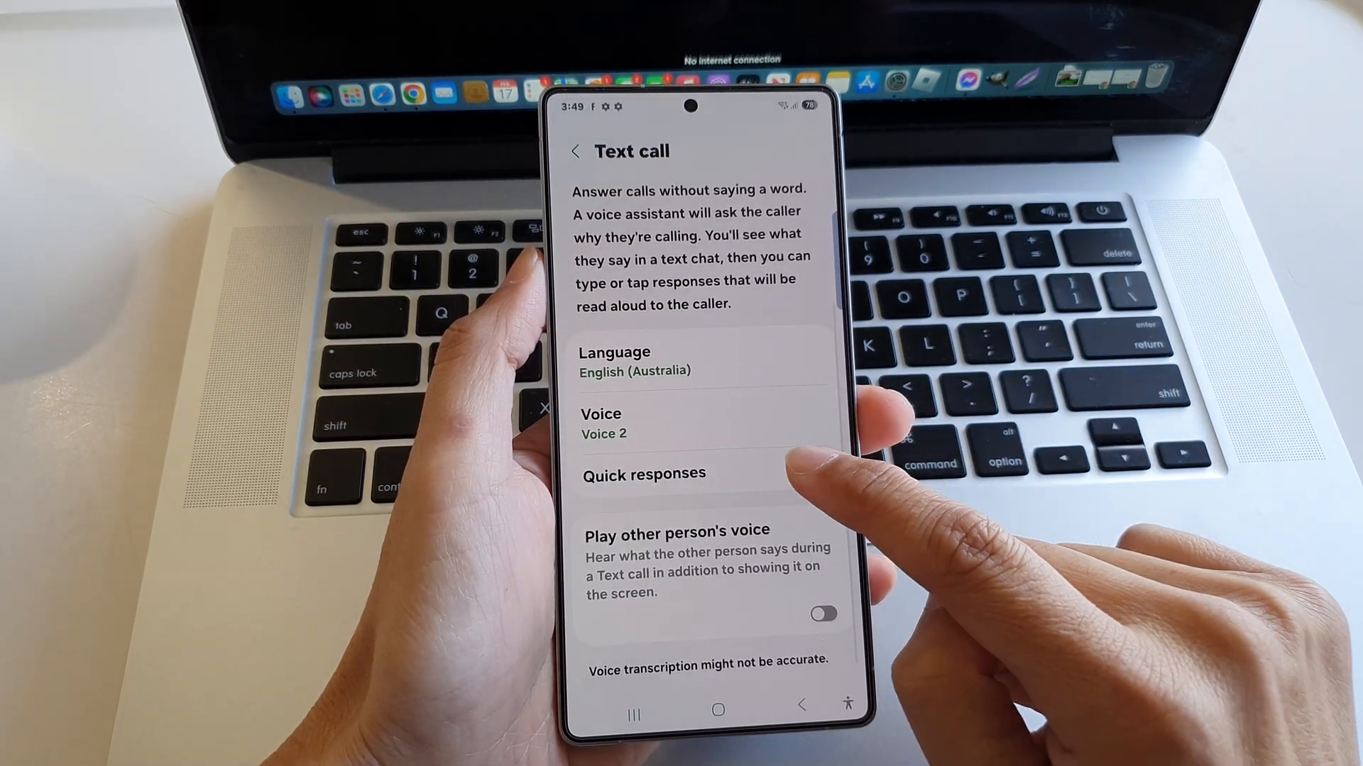
pyautogui.click(643, 474)
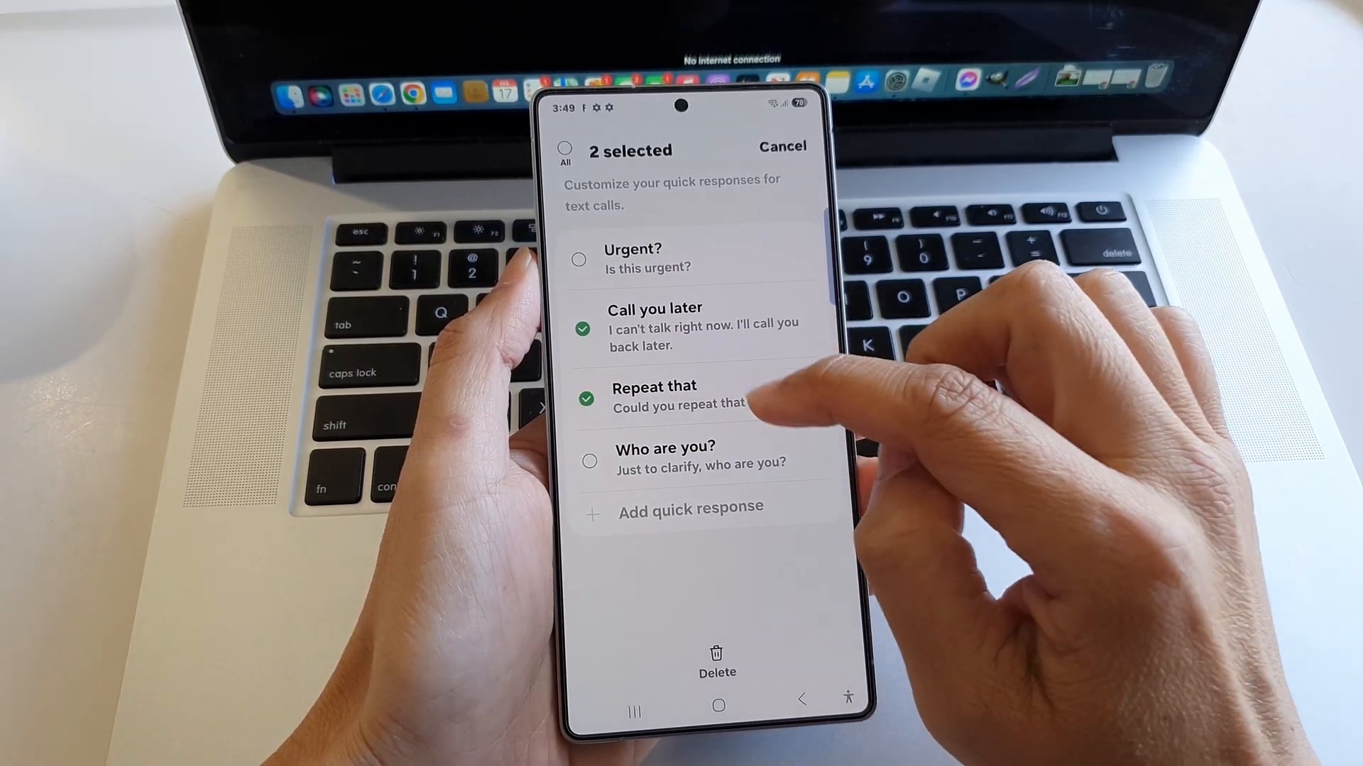
# Step: Deselect 'Repeat that' so only 'Call you later' is marked, and delete it
pyautogui.click(582, 398)
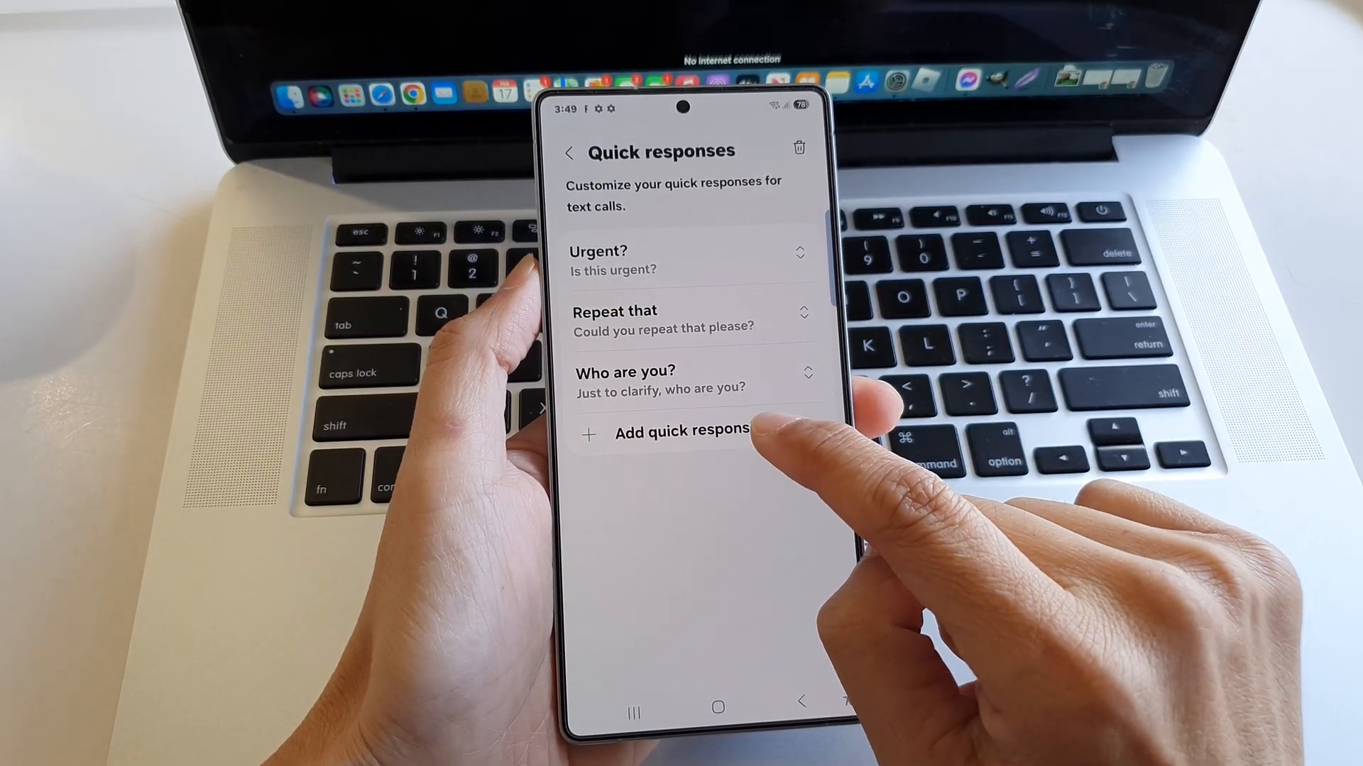
# Step: Create quick response with shortcut 'Call' and text 'Call you later.', save, and go back
pyautogui.click(682, 432)
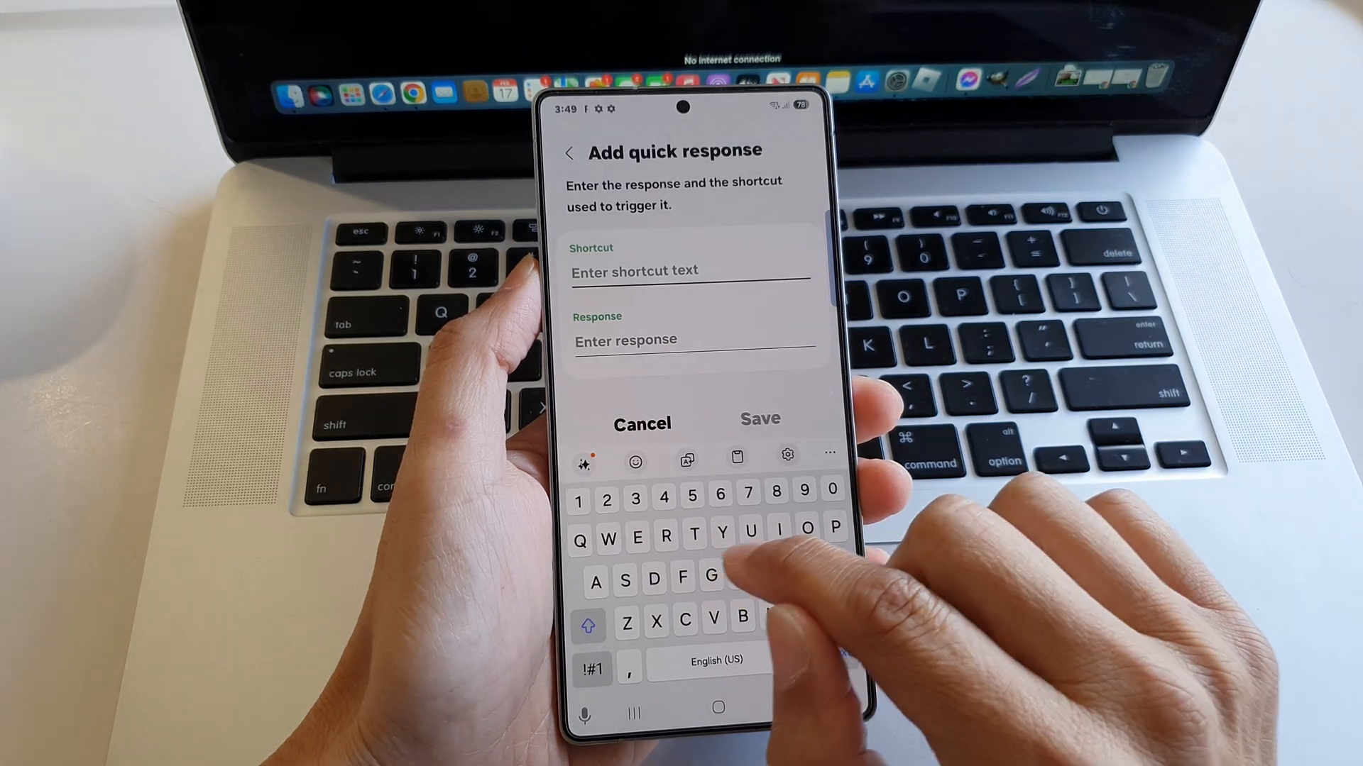
pyautogui.write('Call you')
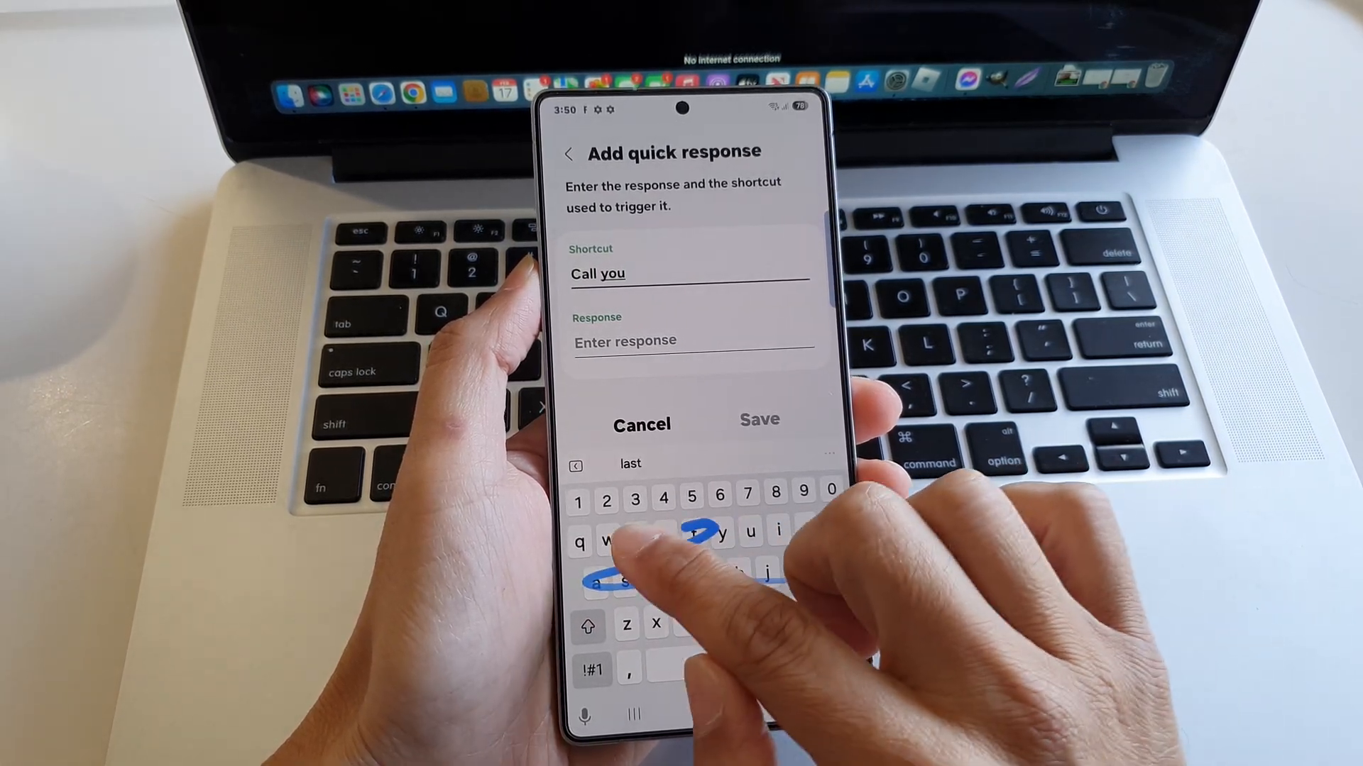
pyautogui.write('later')
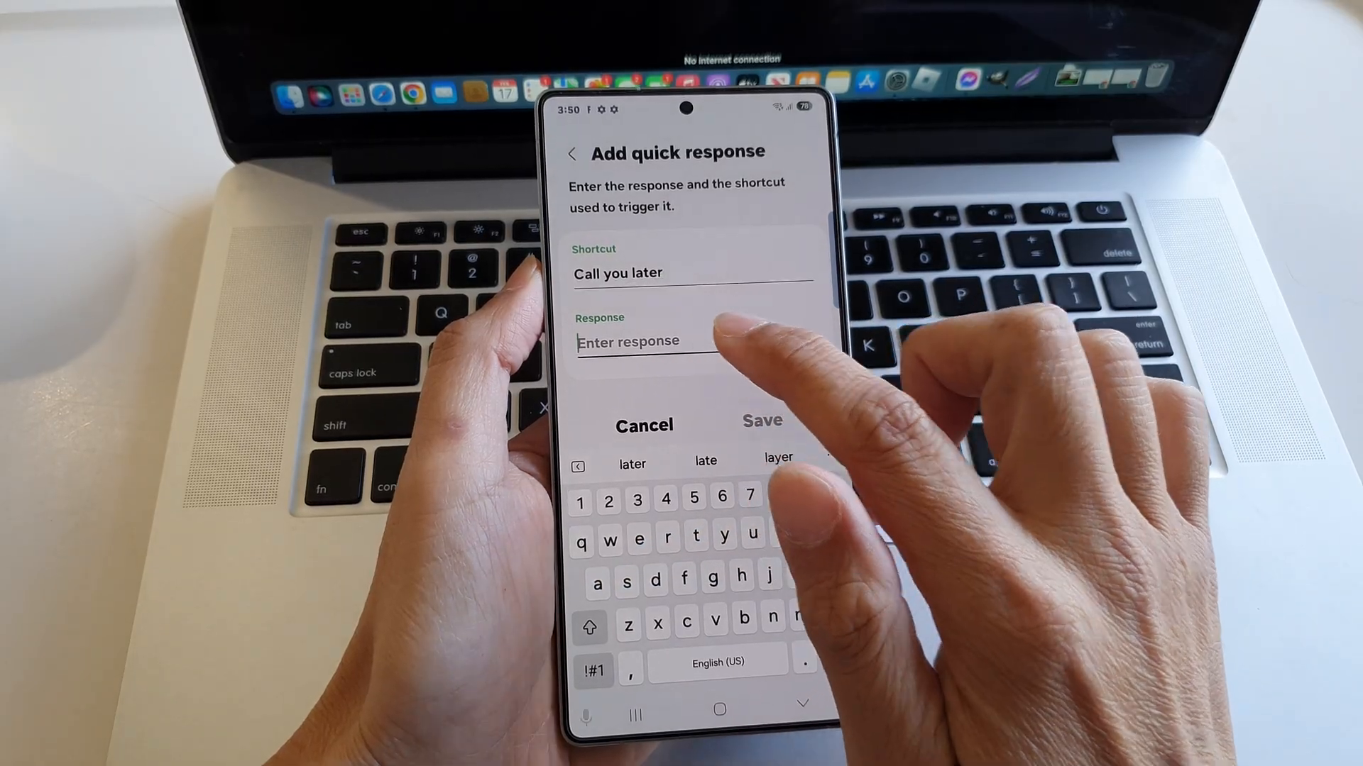
pyautogui.write('Call')
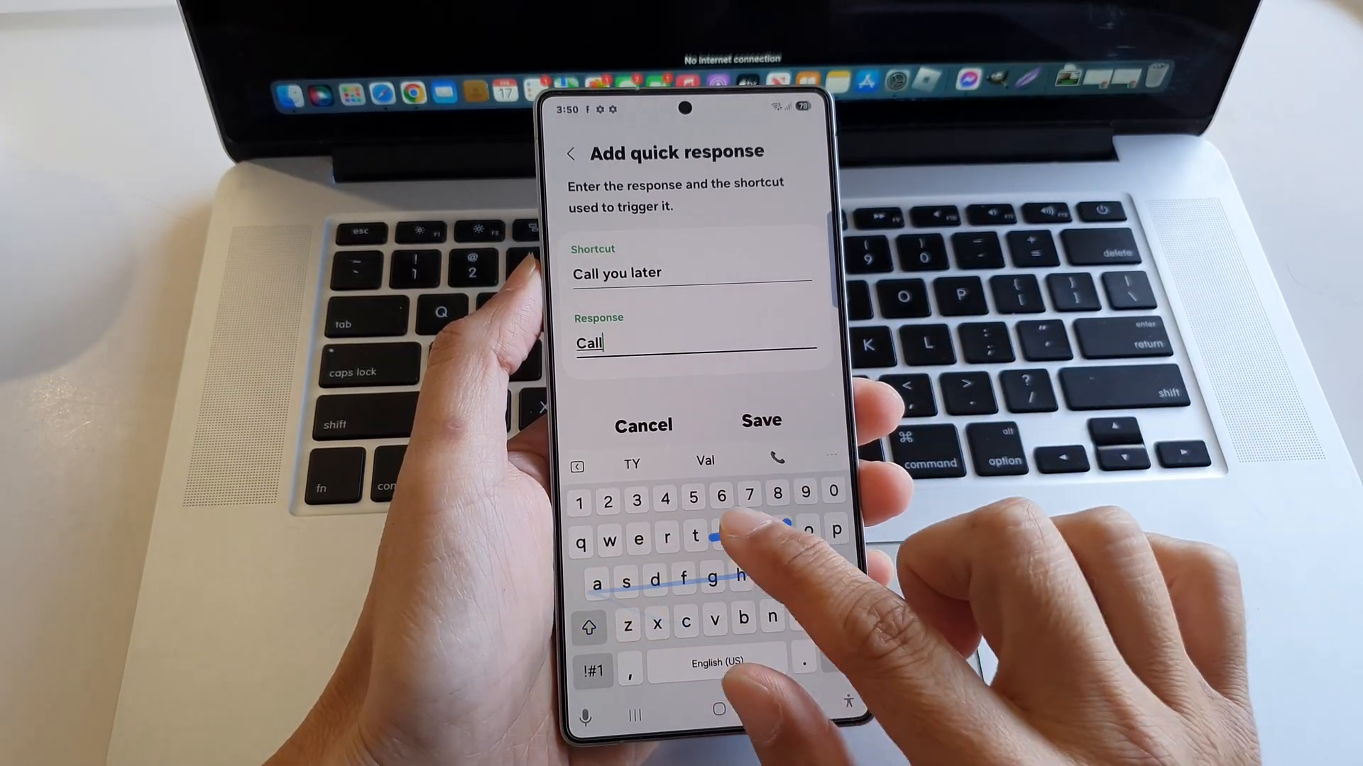
pyautogui.write('you later')
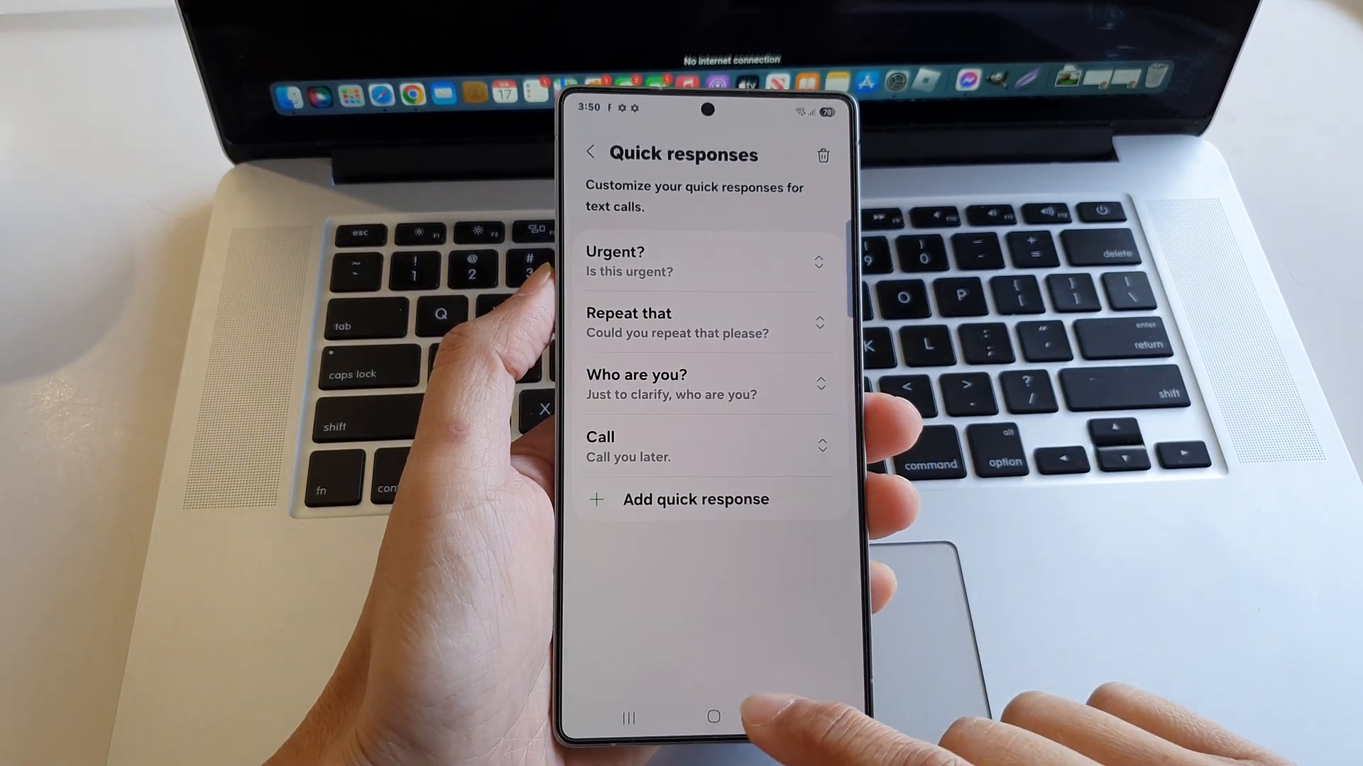
pyautogui.click(592, 153)
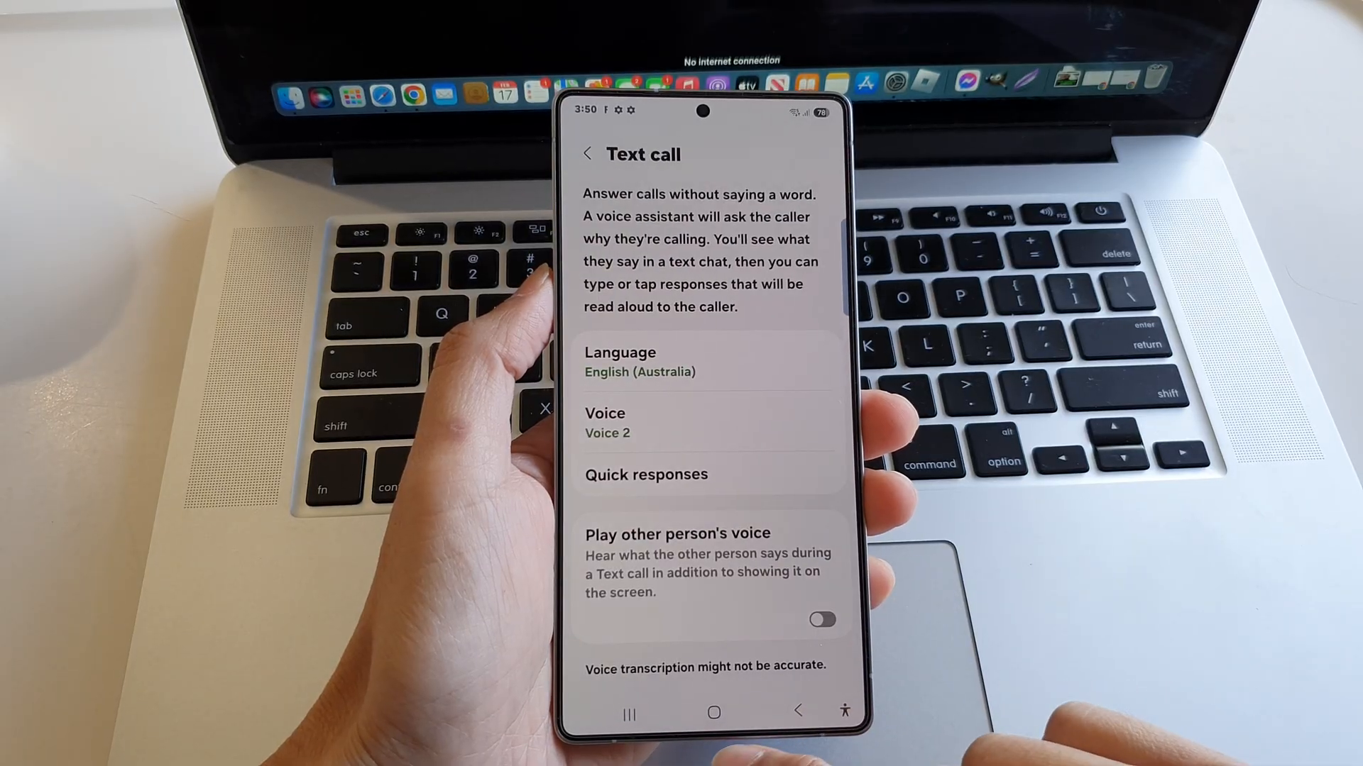